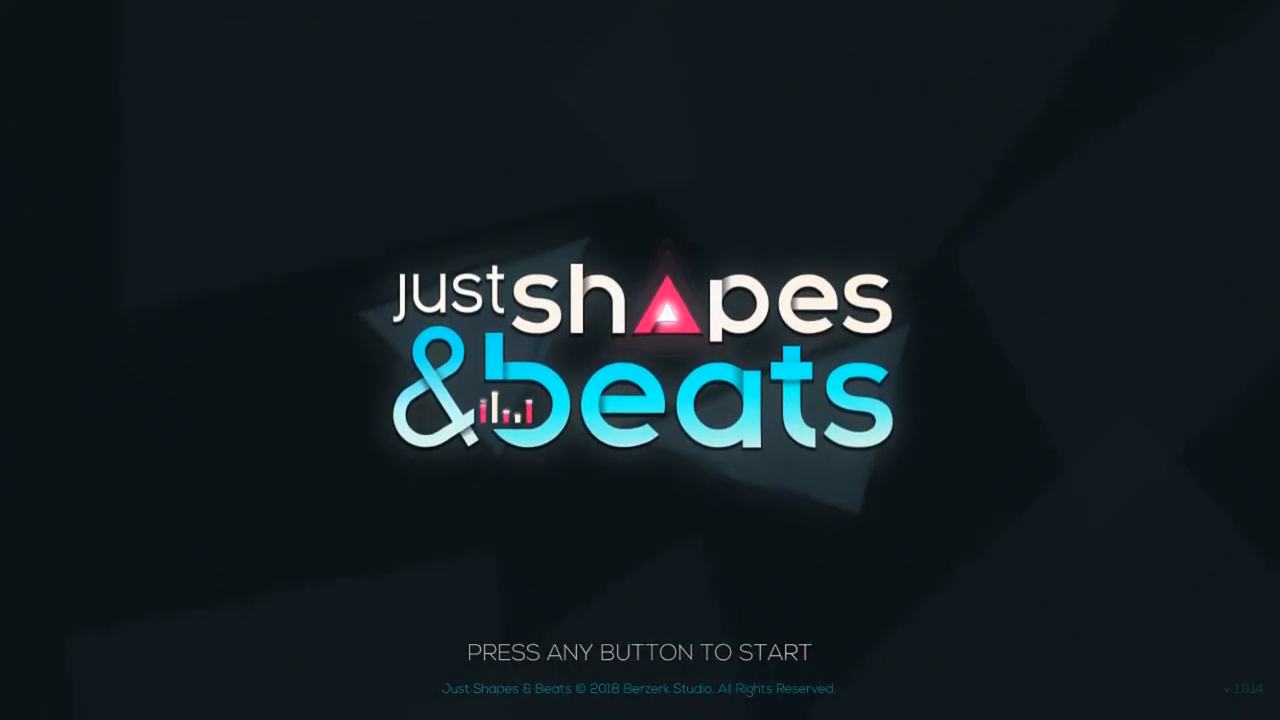
# - Press space on the title screen to reach the main menu
pyautogui.press('space')
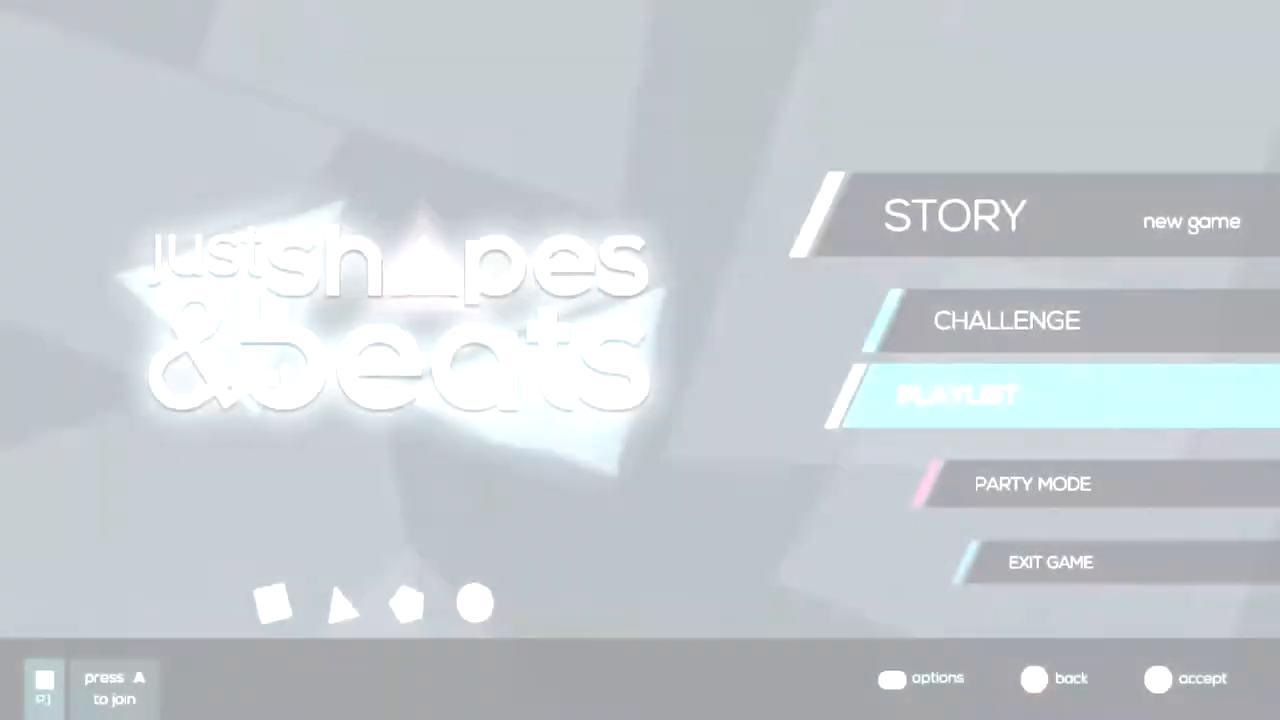
# - Open the Playlist and scroll through its mostly locked track list
pyautogui.click(960, 393)
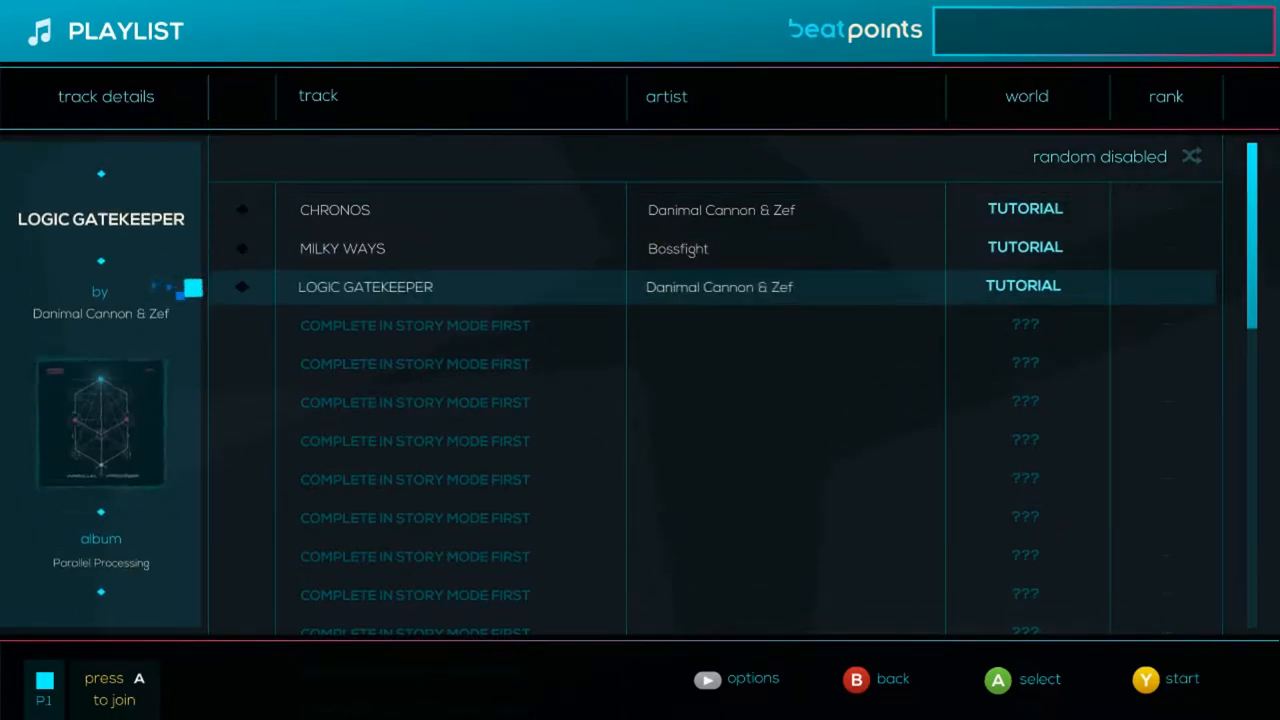
pyautogui.scroll(-3)
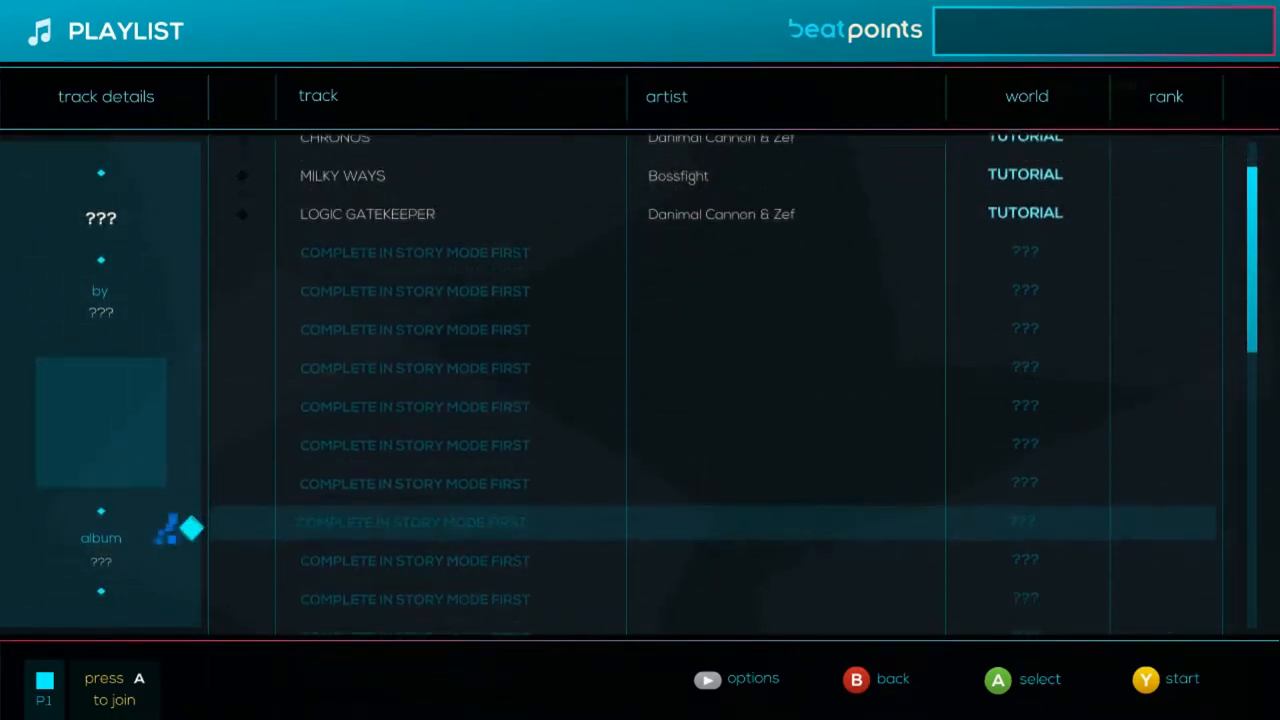
pyautogui.scroll(-3)
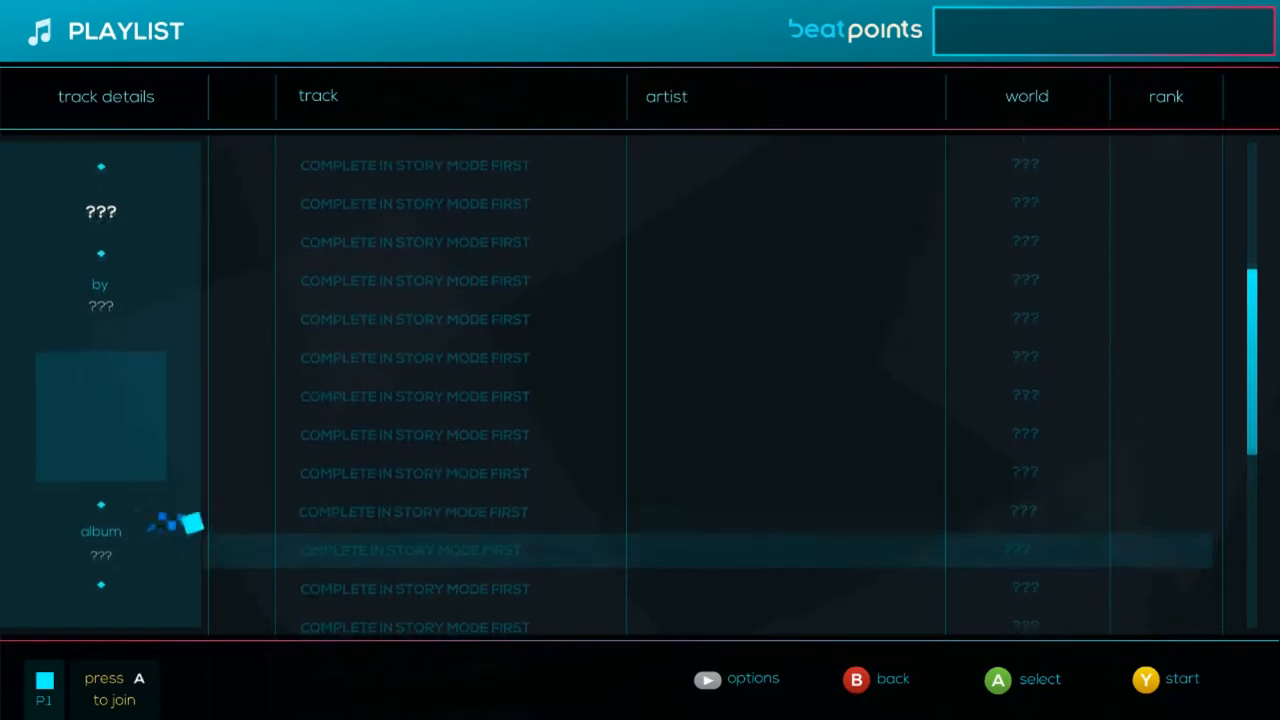
pyautogui.scroll(-3)
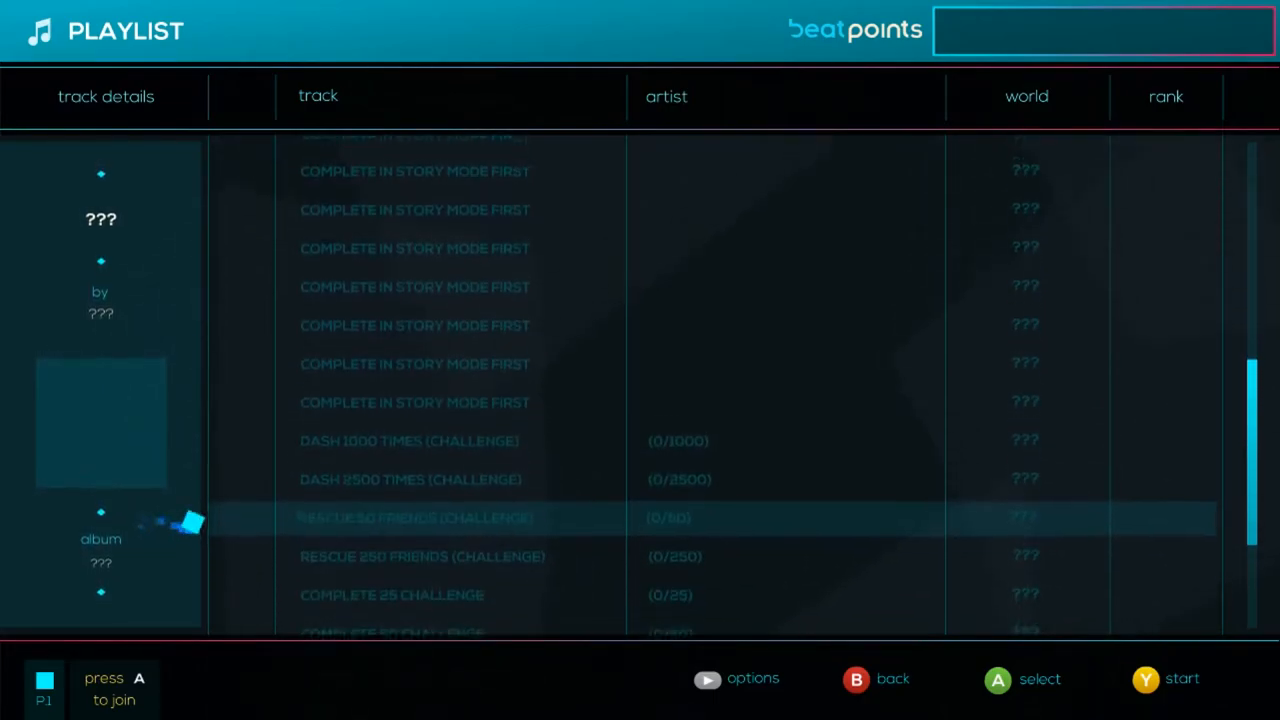
pyautogui.scroll(-3)
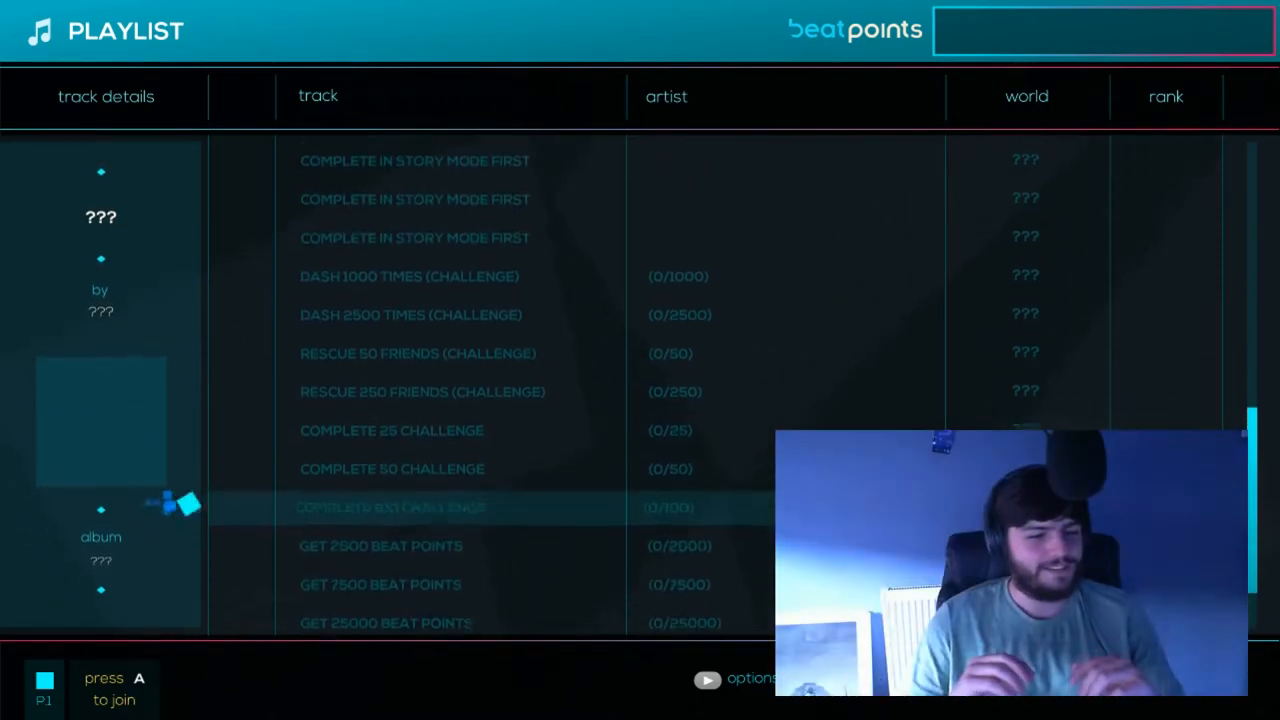
# - Return to the main menu and open Challenge mode's online/local options
pyautogui.press('B')
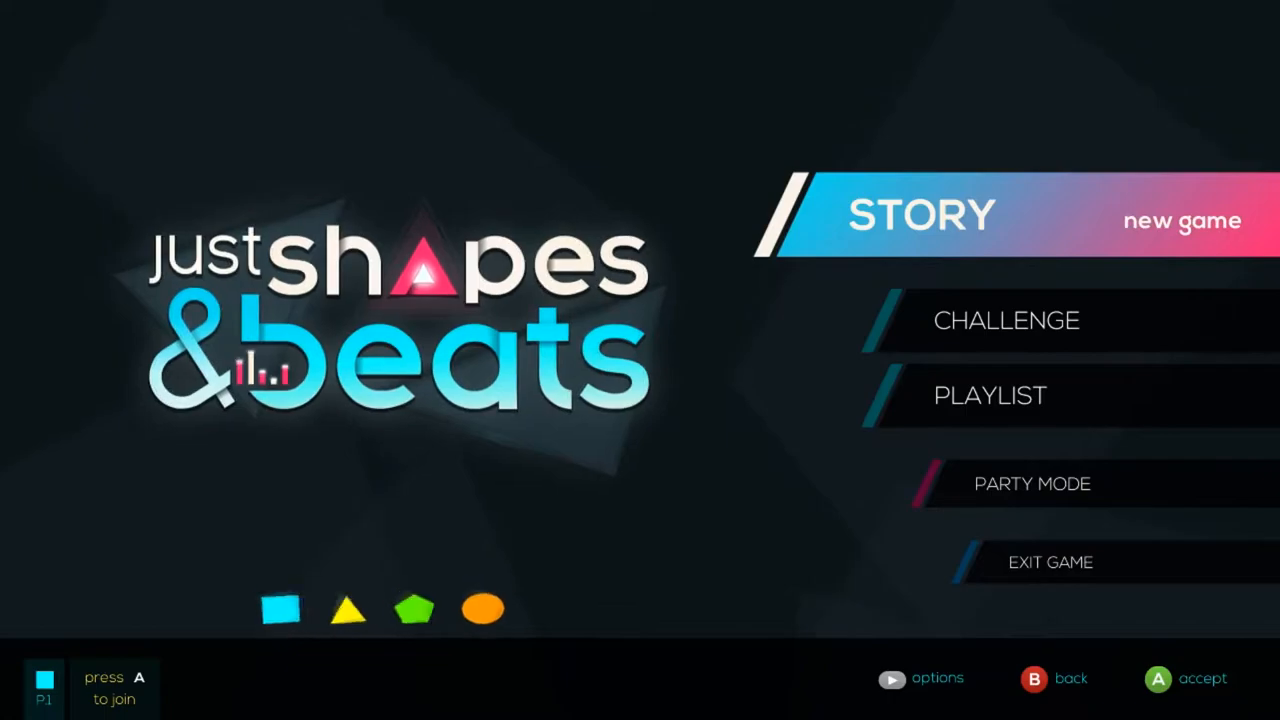
pyautogui.click(1007, 320)
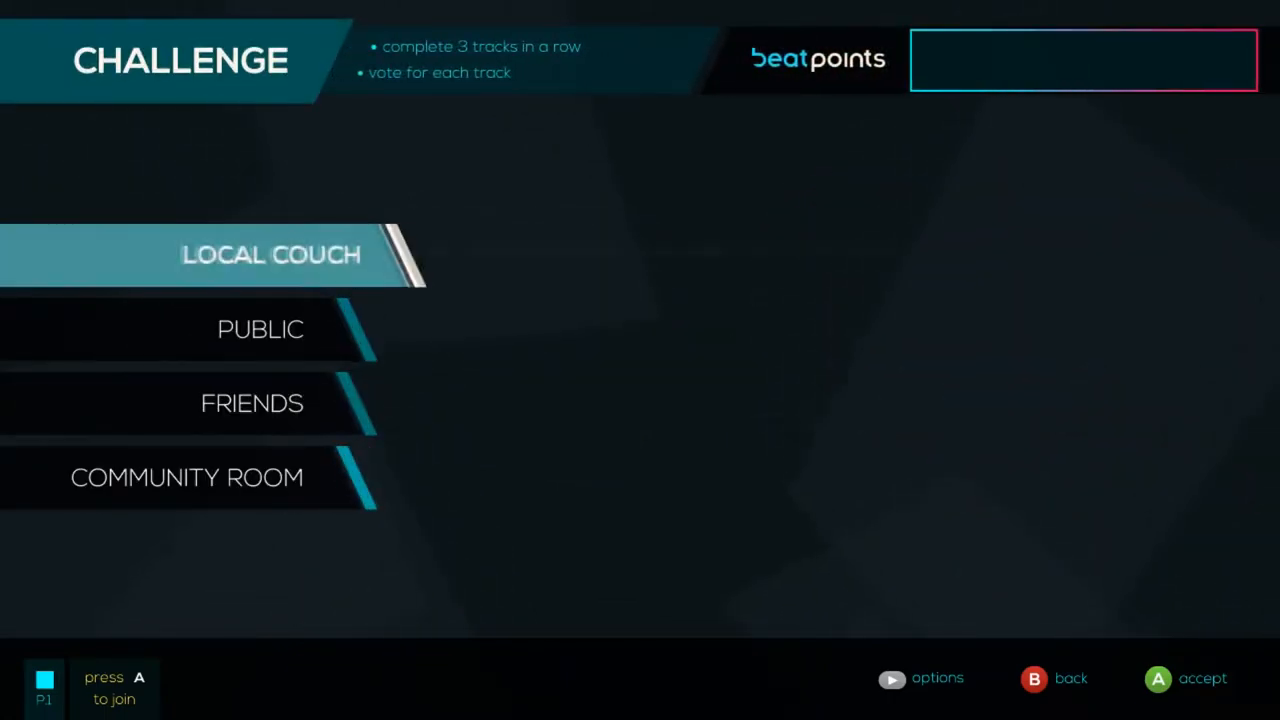